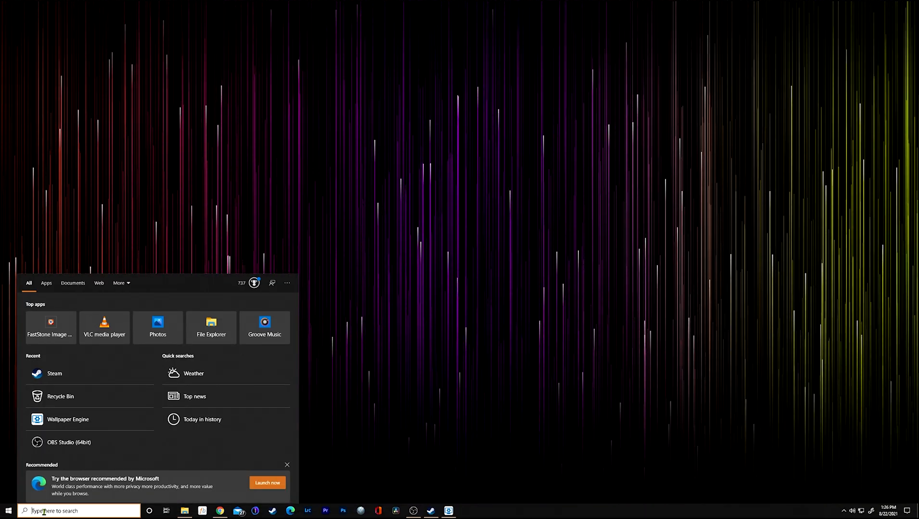
Launch Steam, search the store for 'wallpa' and land on the Wallpaper Engine product page
{"action": "type", "text": "ste"}
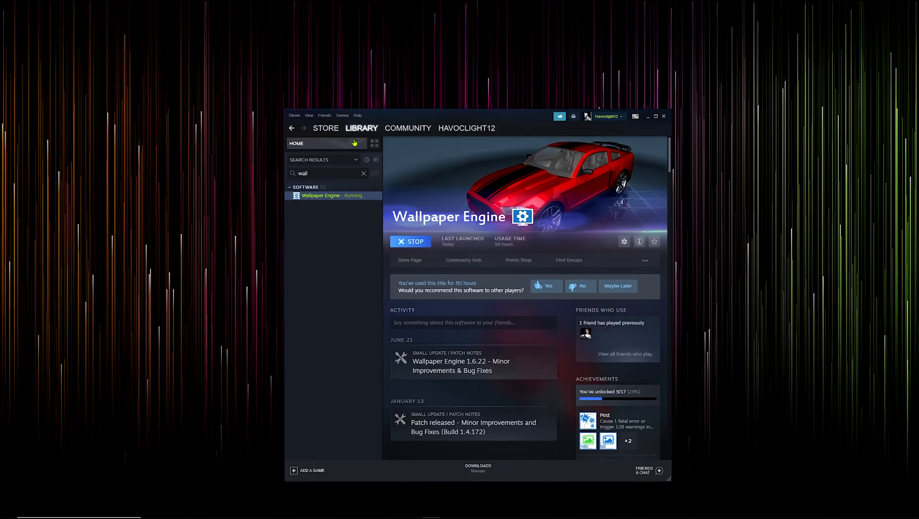
{"action": "left_click", "coordinate": [326, 128]}
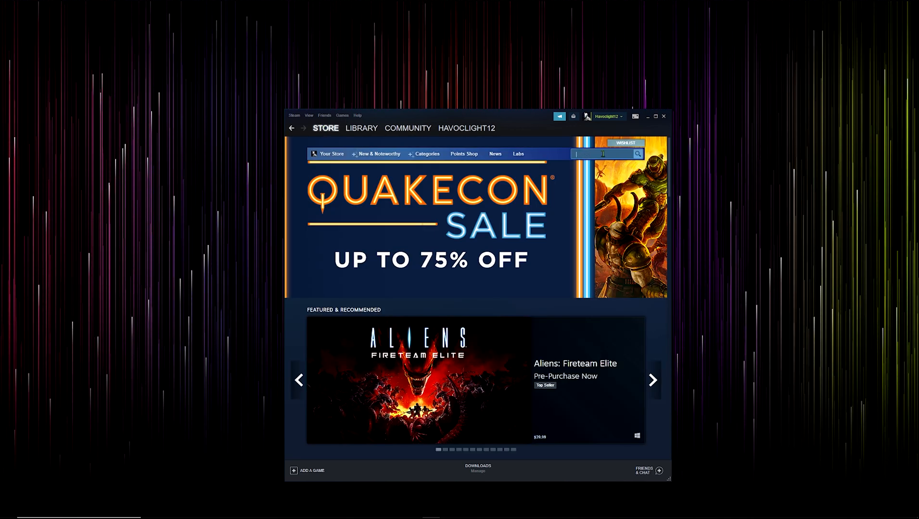
{"action": "type", "text": "wallpap"}
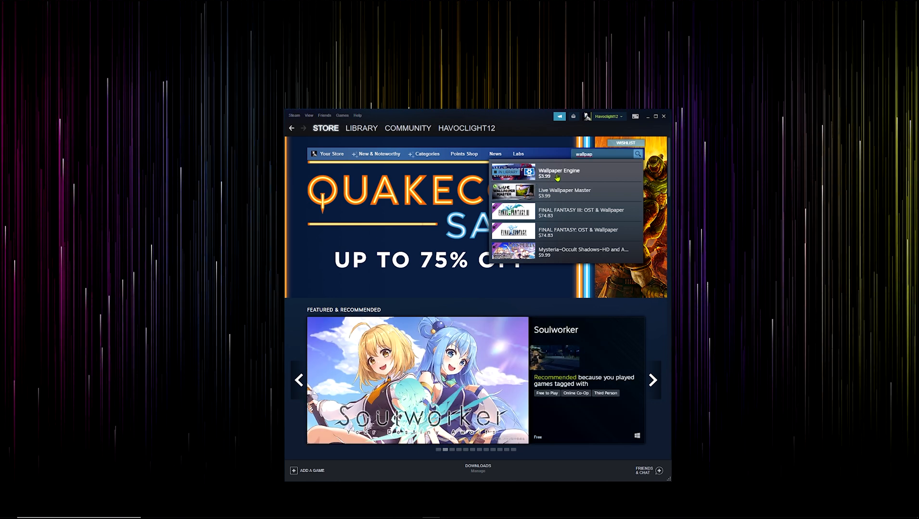
{"action": "left_click", "coordinate": [558, 173]}
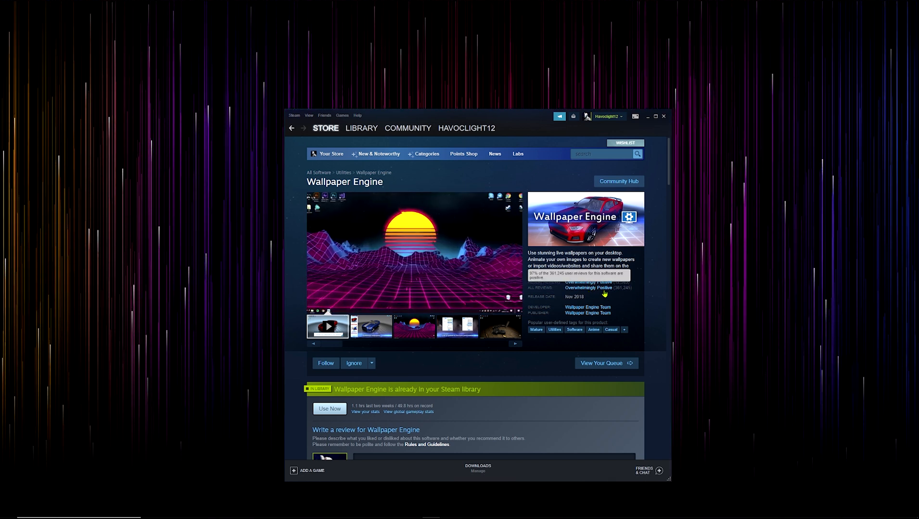
Return to the Wallpaper Engine library entry and choose Change Wallpaper from its tray icon
{"action": "left_click", "coordinate": [362, 128]}
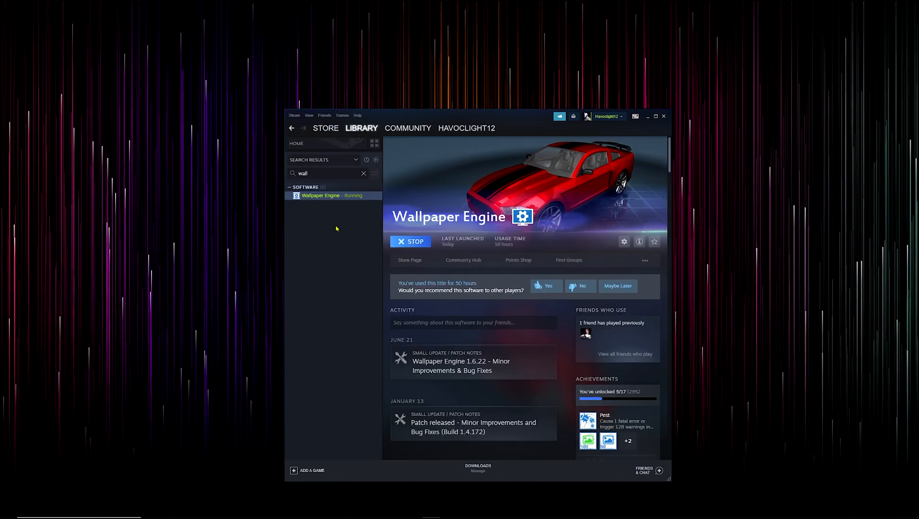
{"action": "mouse_move", "coordinate": [740, 484]}
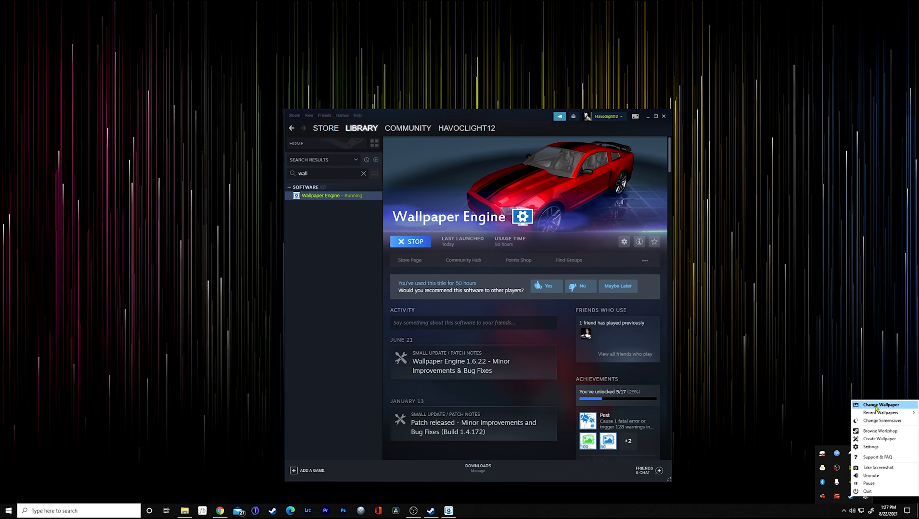
{"action": "left_click", "coordinate": [879, 405]}
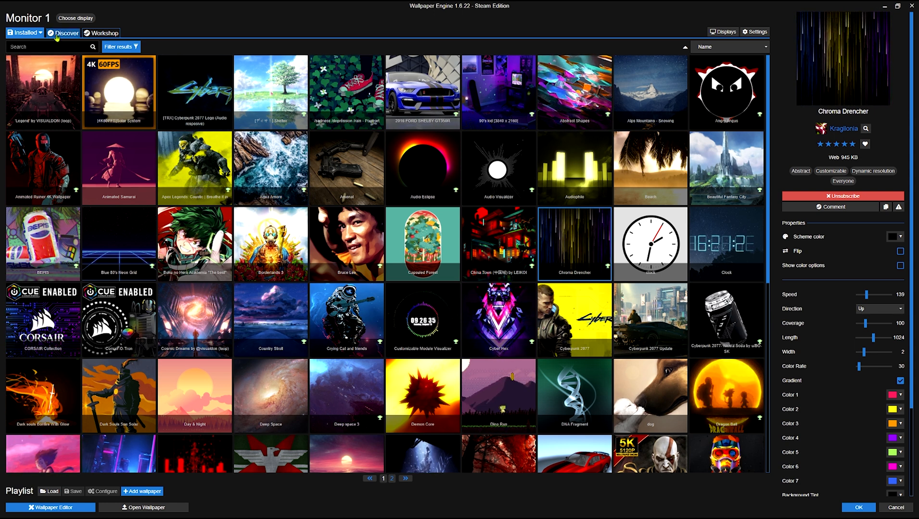
Search the Workshop for 'warframe', sort by Top Rated and select the icy armoured Warframe wallpaper
{"action": "left_click", "coordinate": [62, 33]}
{"action": "type", "text": "warframe"}
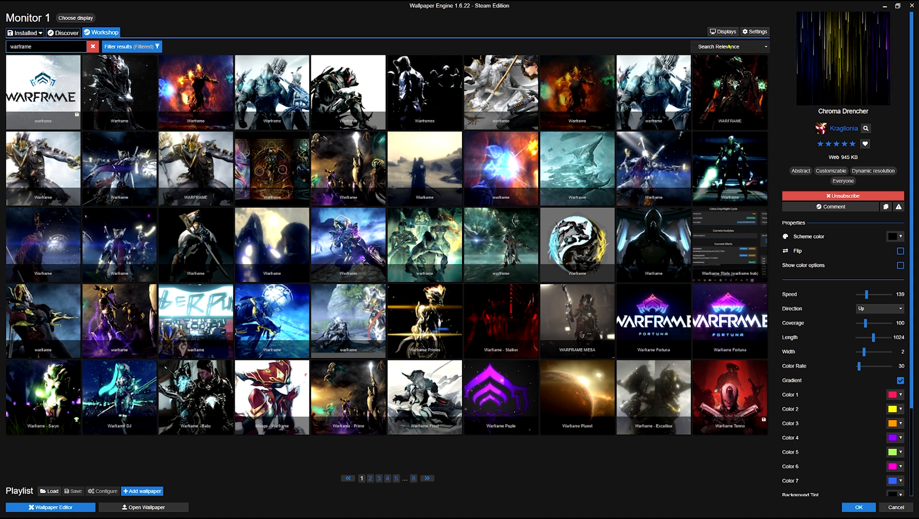
{"action": "left_click", "coordinate": [729, 46]}
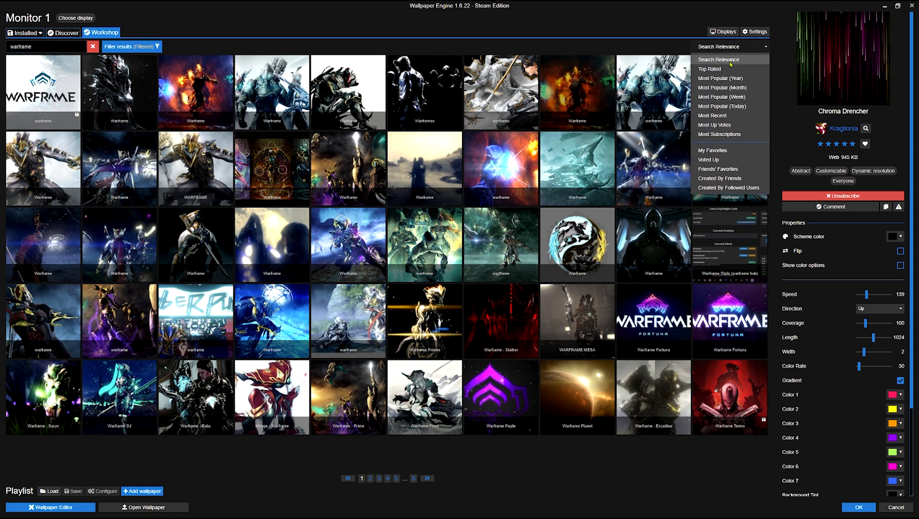
{"action": "left_click", "coordinate": [709, 68]}
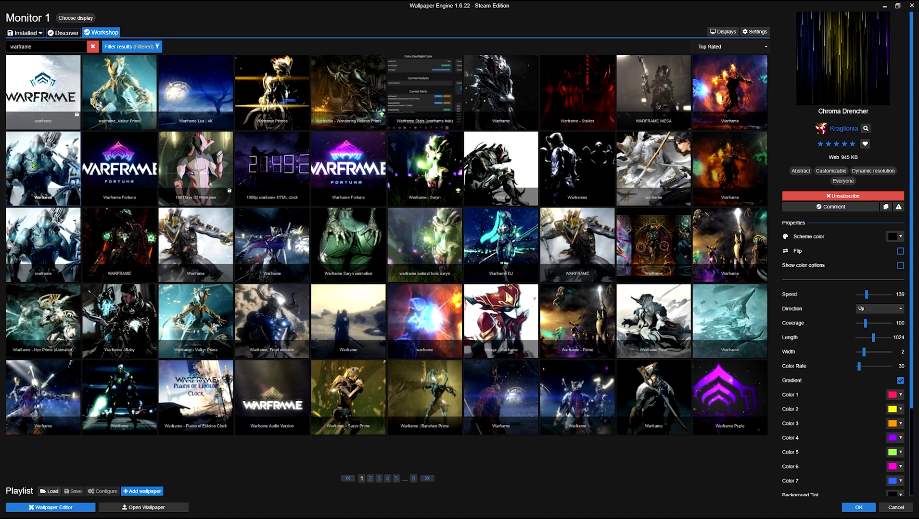
{"action": "left_click", "coordinate": [42, 168]}
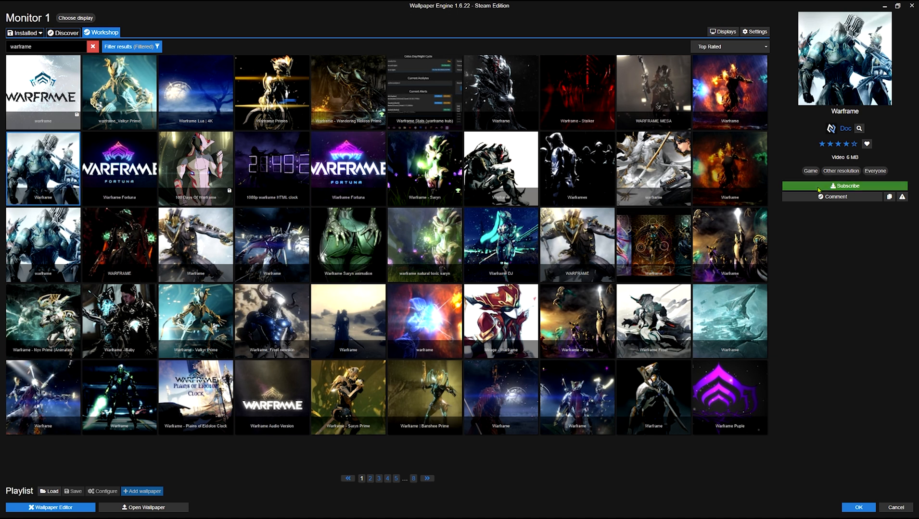
Subscribe to the icy Warframe wallpaper and bring up the Choose Display arrangement
{"action": "left_click", "coordinate": [843, 186]}
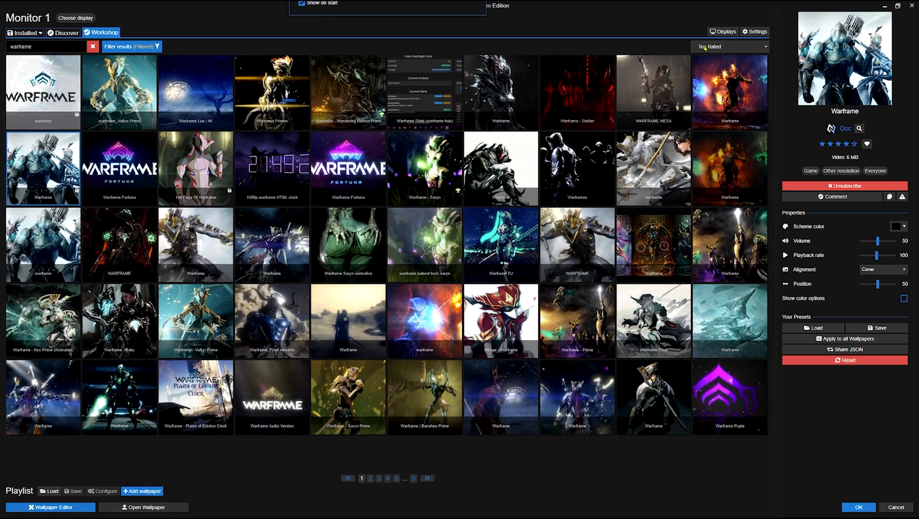
{"action": "left_click", "coordinate": [76, 17]}
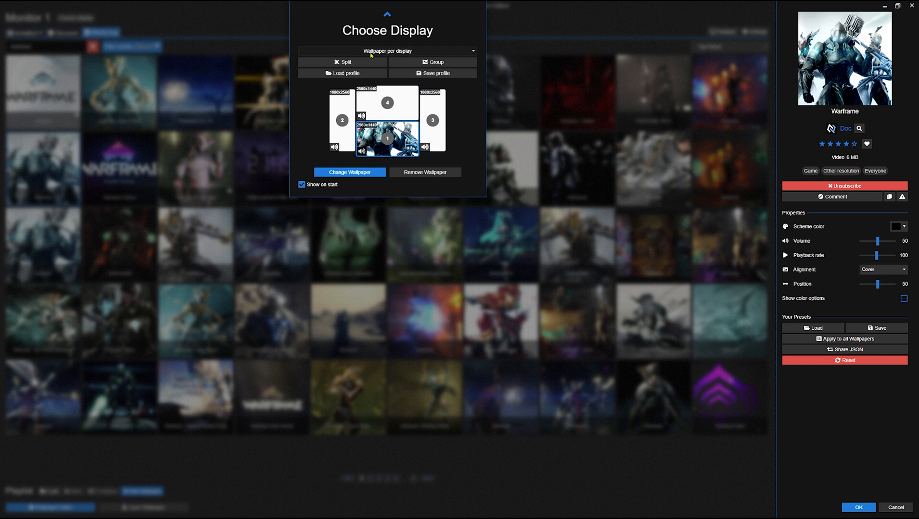
Try the clone and stretch layouts, settle on stretching one wallpaper across all displays, and return to Installed
{"action": "left_click", "coordinate": [387, 51]}
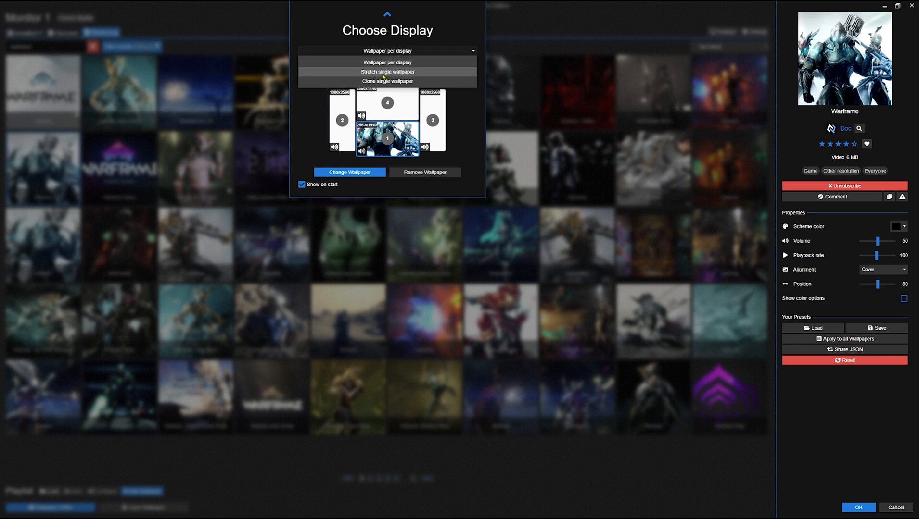
{"action": "mouse_move", "coordinate": [386, 81]}
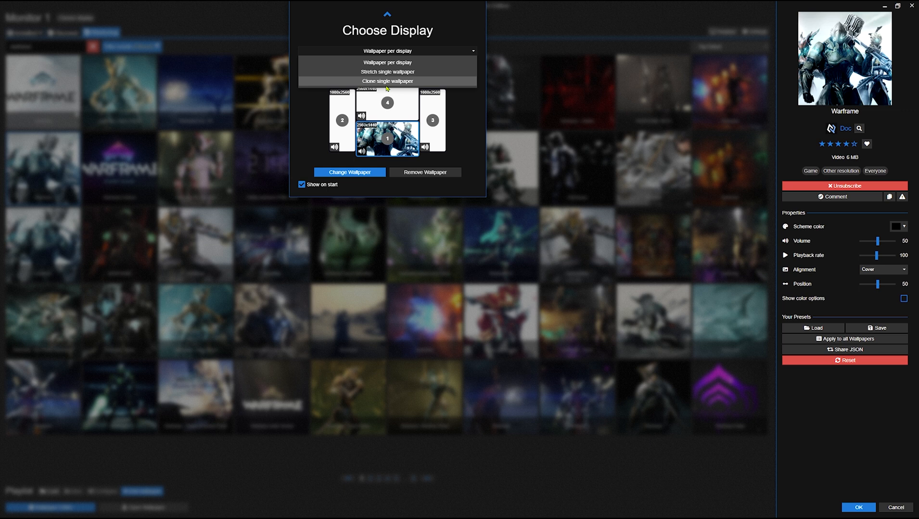
{"action": "left_click", "coordinate": [387, 81]}
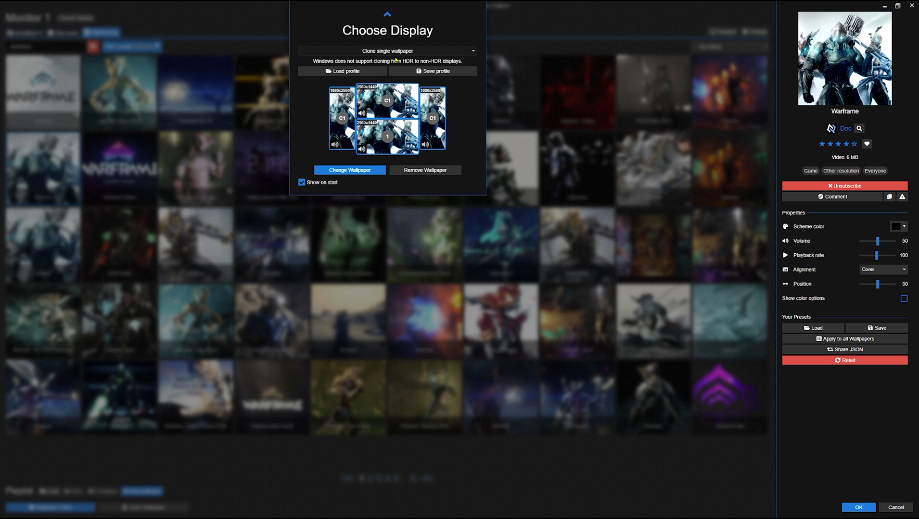
{"action": "left_click", "coordinate": [386, 51]}
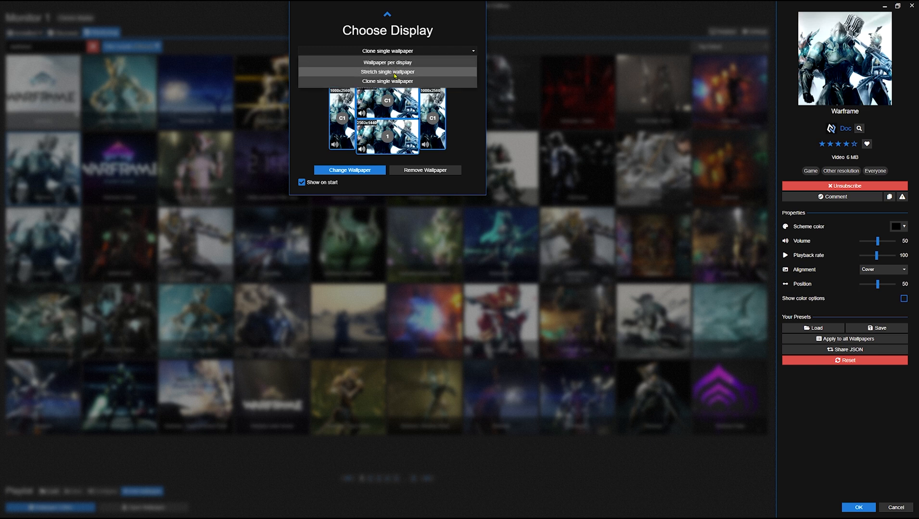
{"action": "mouse_move", "coordinate": [392, 125]}
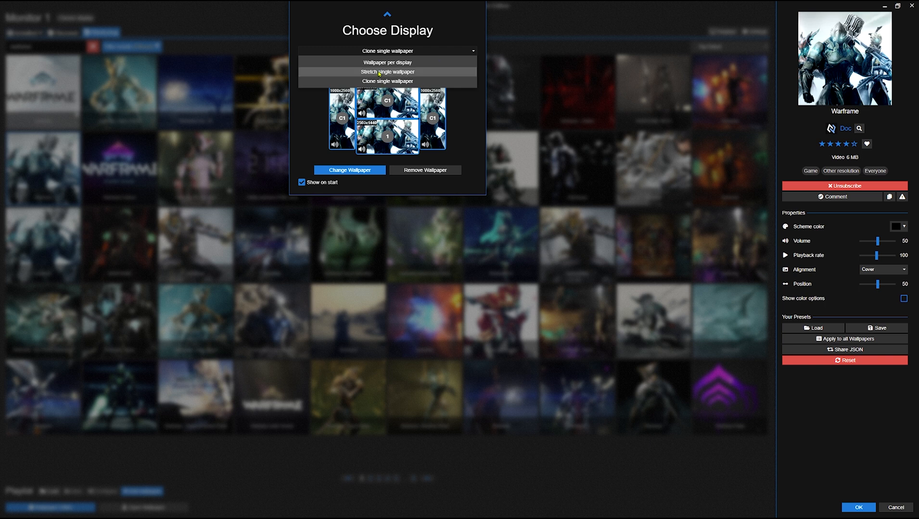
{"action": "left_click", "coordinate": [386, 71]}
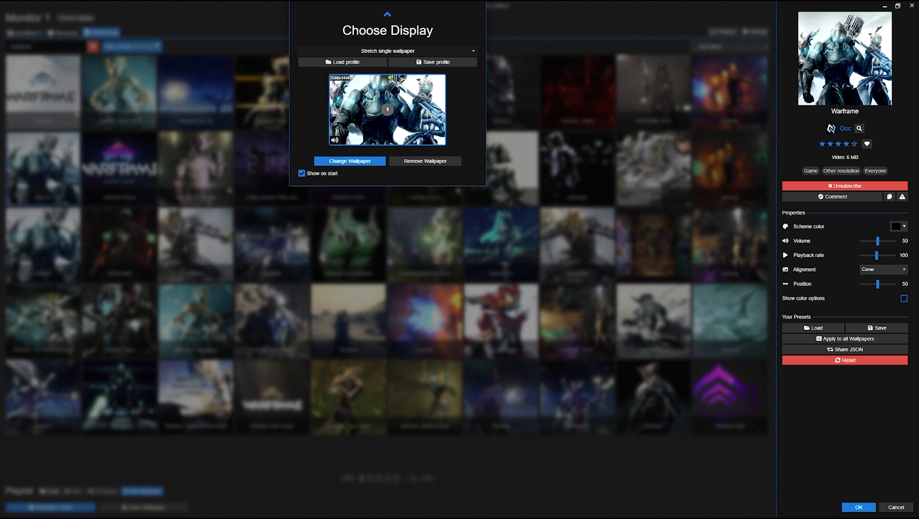
{"action": "mouse_move", "coordinate": [453, 132]}
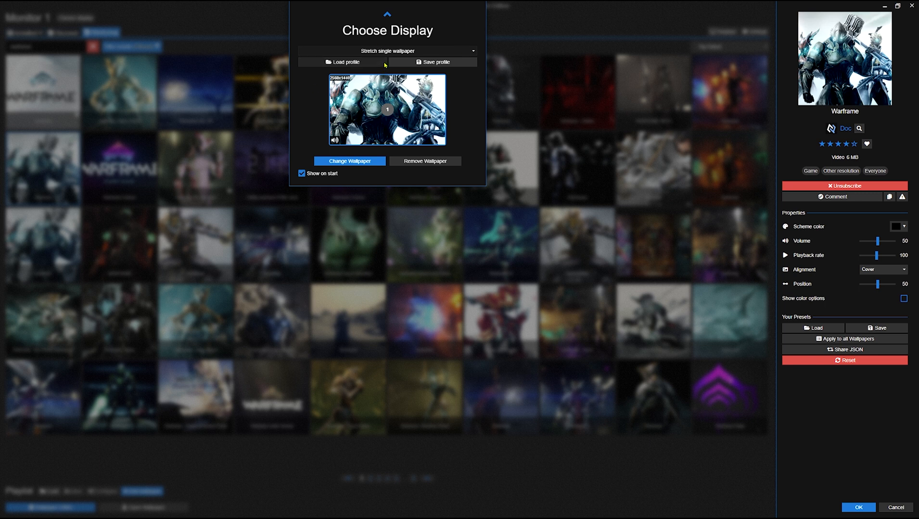
{"action": "left_click", "coordinate": [387, 51]}
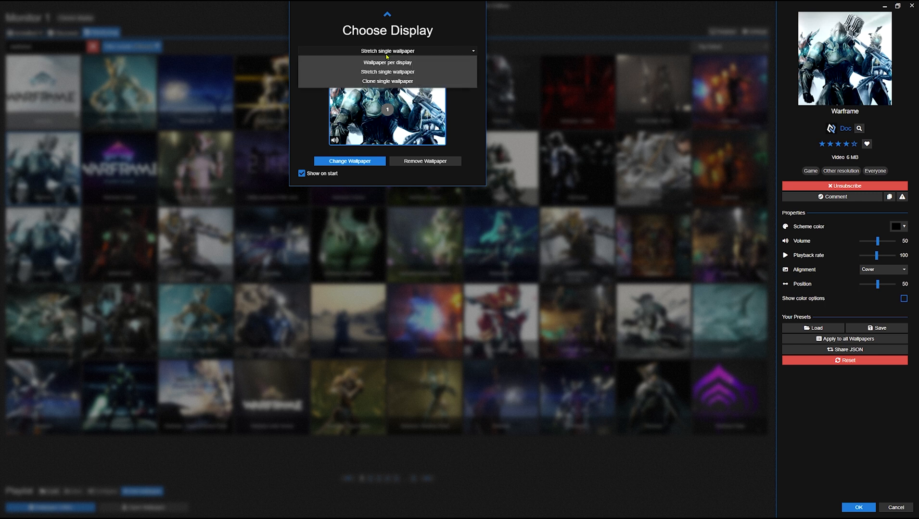
{"action": "left_click", "coordinate": [387, 62]}
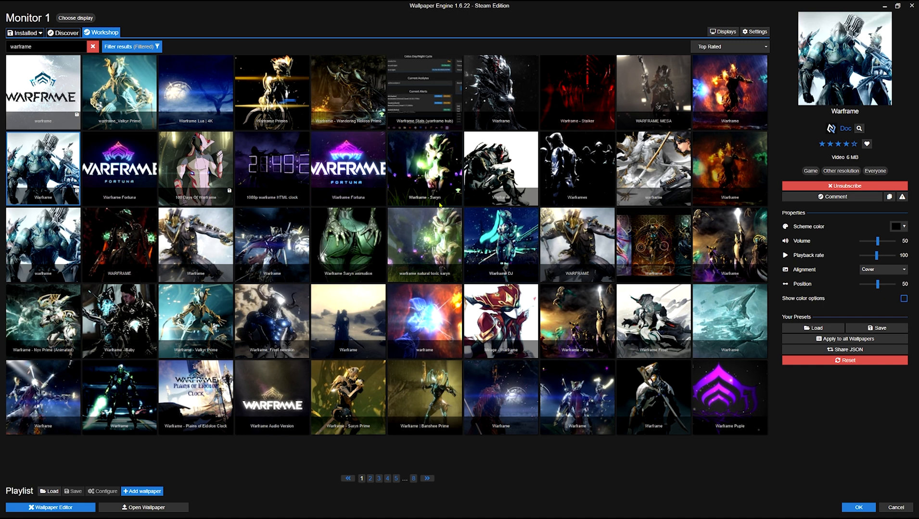
{"action": "left_click", "coordinate": [22, 32]}
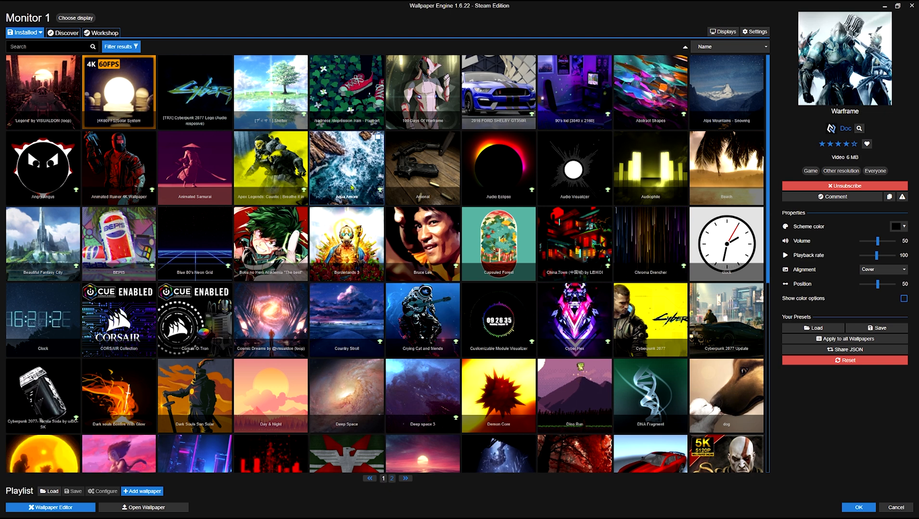
Scroll the Installed list and apply the Chroma Drencher wallpaper to the desktop
{"action": "scroll", "scroll_direction": "down", "scroll_amount": 3}
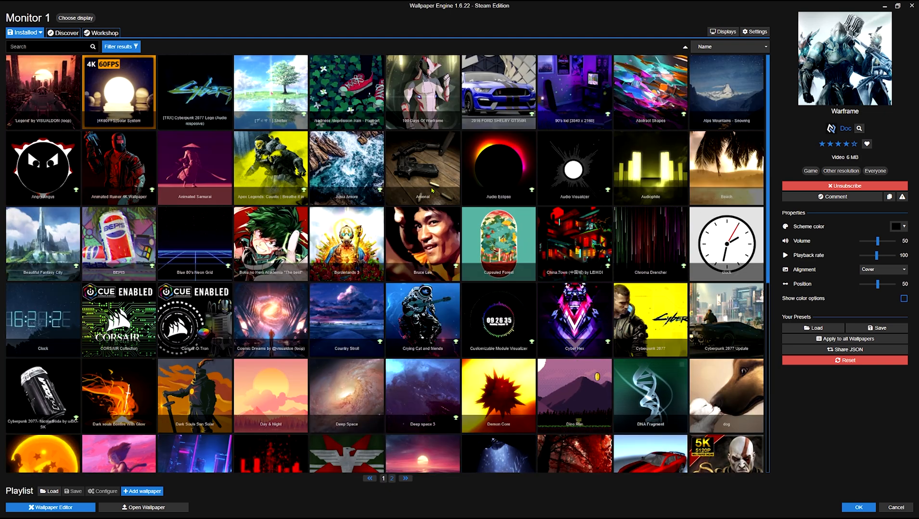
{"action": "scroll", "scroll_direction": "down", "scroll_amount": 3}
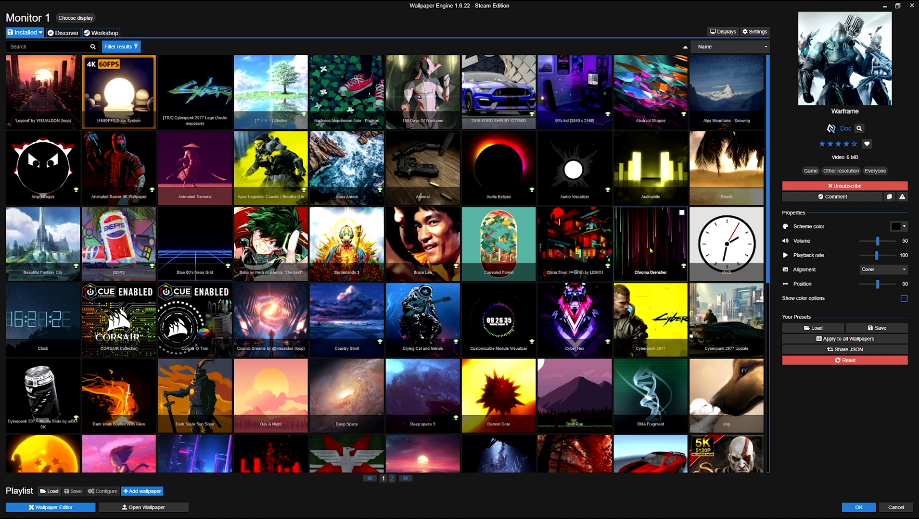
{"action": "left_click", "coordinate": [649, 243]}
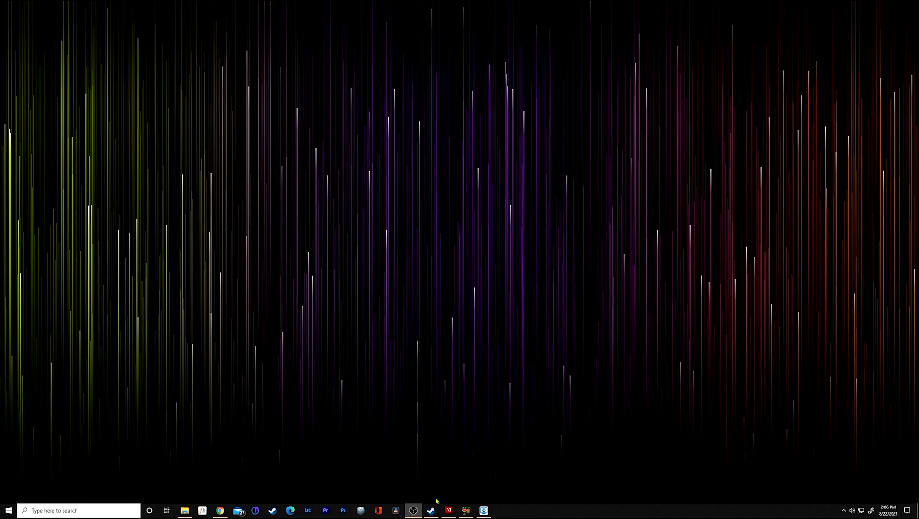
Reopen the settings, raise Chroma Drencher's Speed slider to 252 and return to the tray menu
{"action": "left_click", "coordinate": [413, 511]}
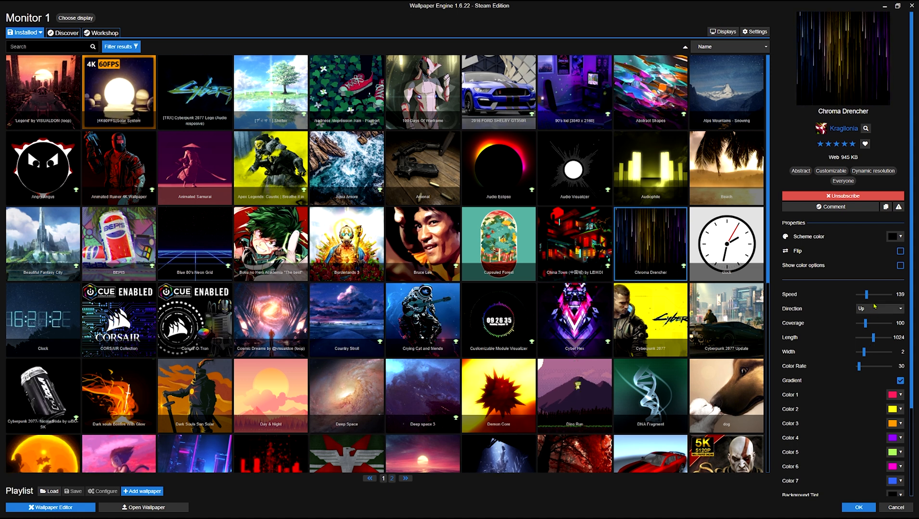
{"action": "left_click_drag", "start_coordinate": [866, 294], "coordinate": [871, 295]}
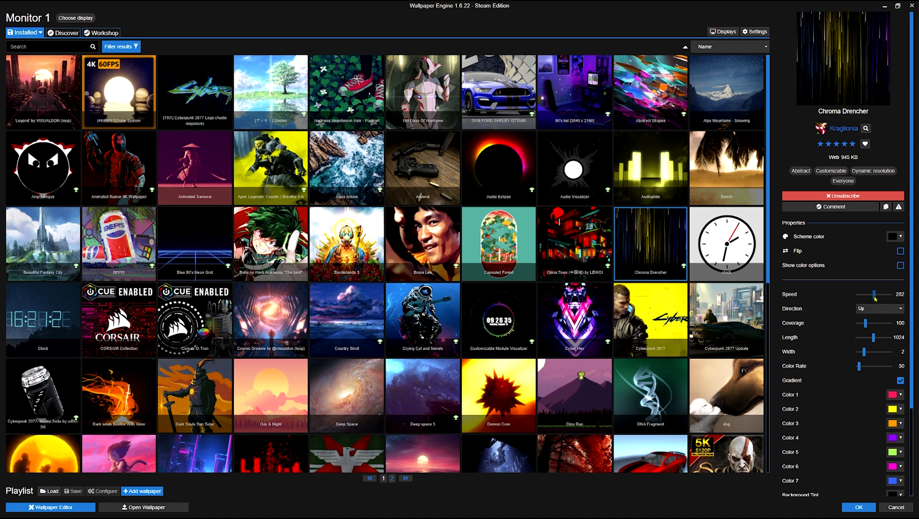
{"action": "left_click_drag", "start_coordinate": [872, 295], "coordinate": [893, 295]}
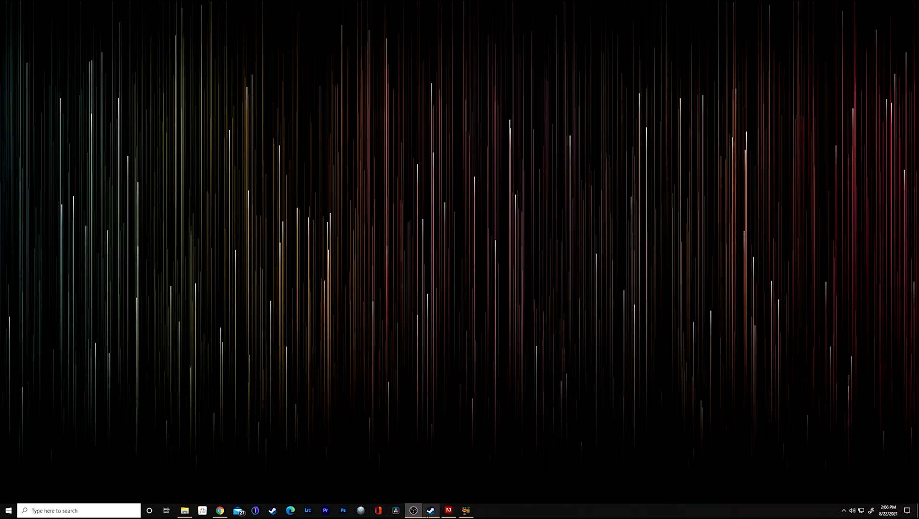
{"action": "left_click", "coordinate": [843, 511]}
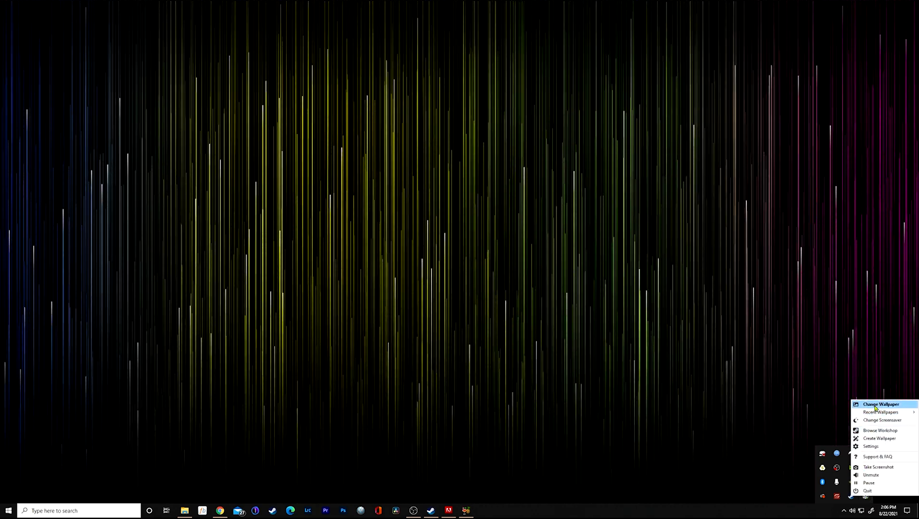
Choose Change Wallpaper again to bring the settings window back for a higher speed
{"action": "left_click", "coordinate": [880, 404]}
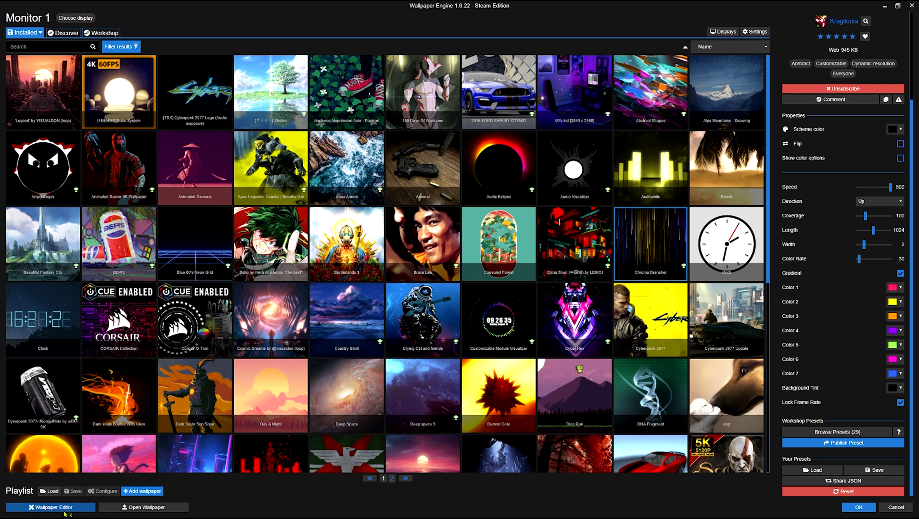
{"action": "left_click", "coordinate": [50, 507]}
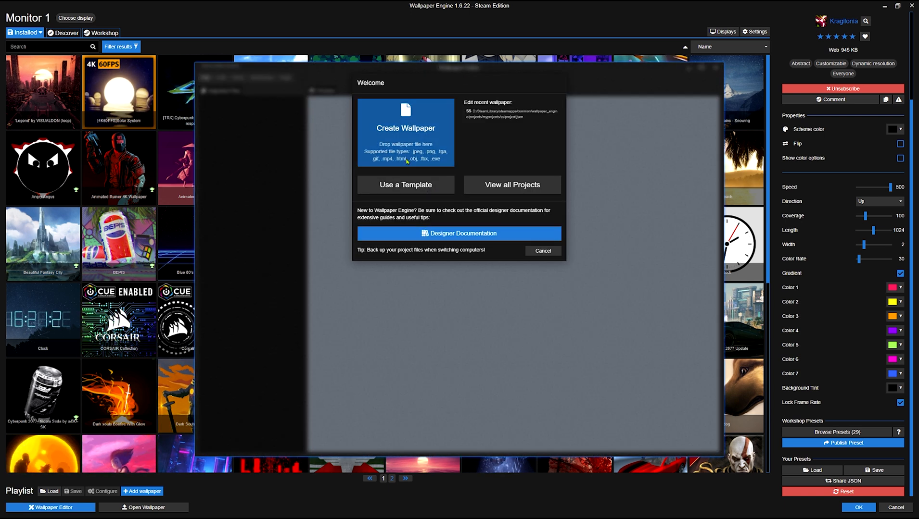
{"action": "left_click", "coordinate": [405, 185]}
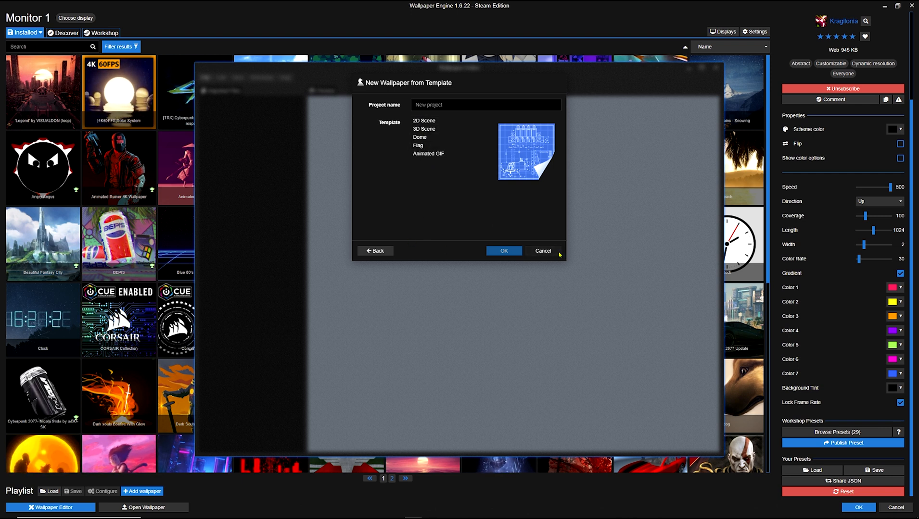
{"action": "left_click", "coordinate": [541, 251]}
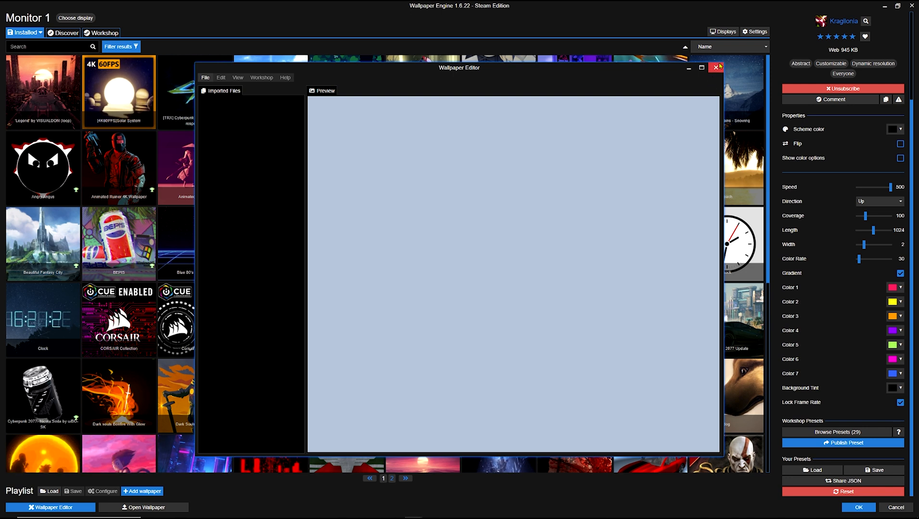
{"action": "left_click", "coordinate": [716, 66]}
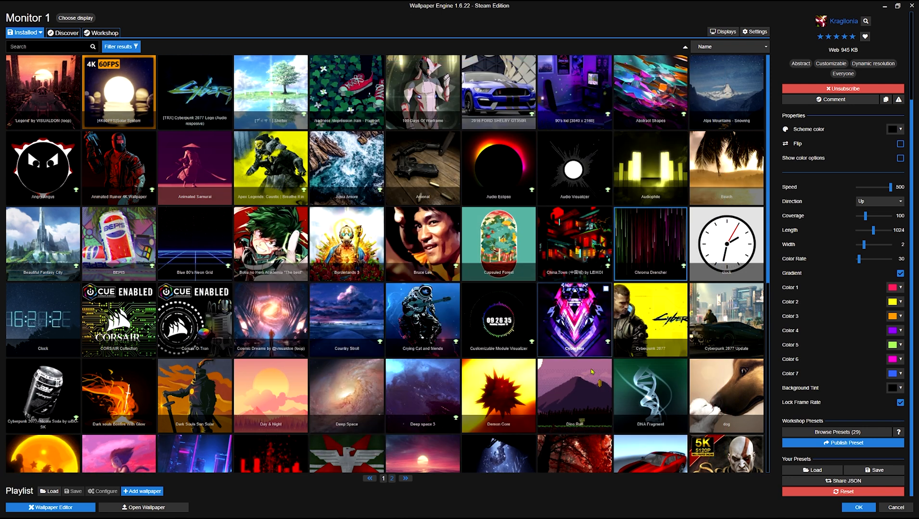